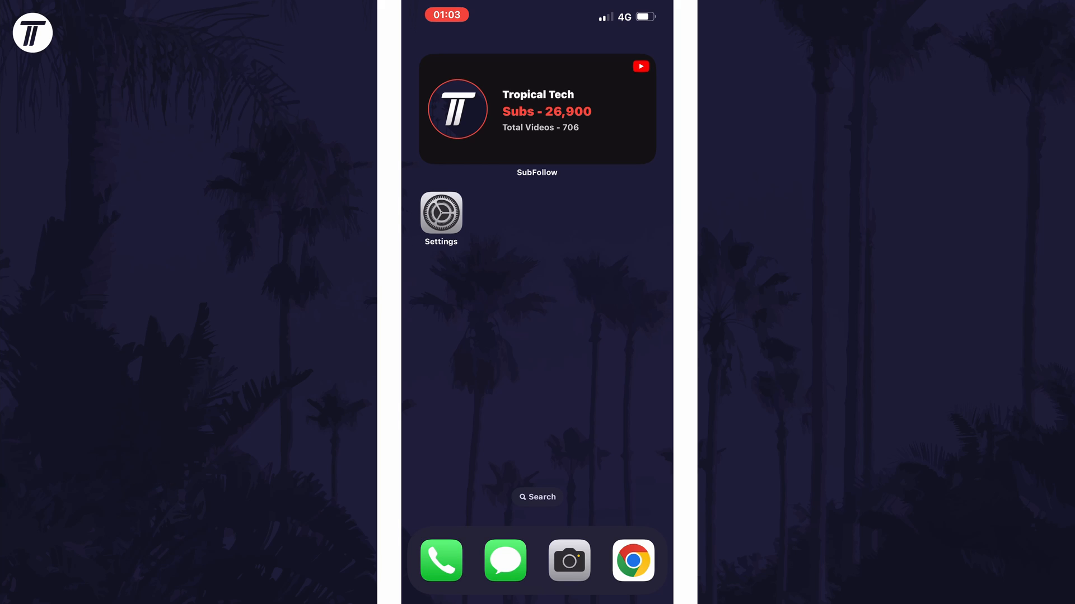
# From the home screen, go into Settings and down to the Accessibility page
pyautogui.click(442, 213)
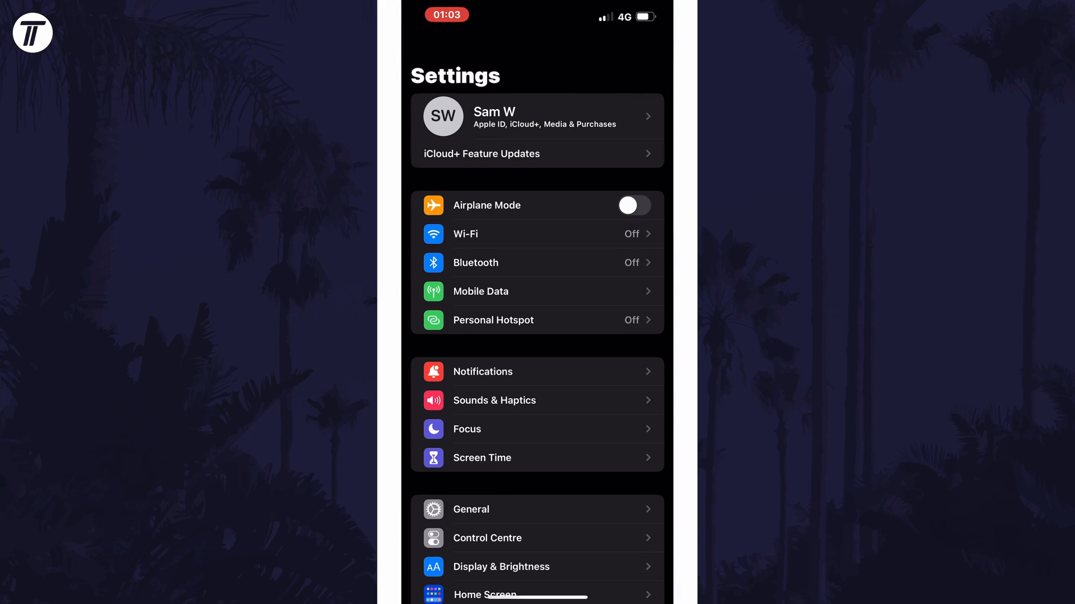
pyautogui.scroll(-3)
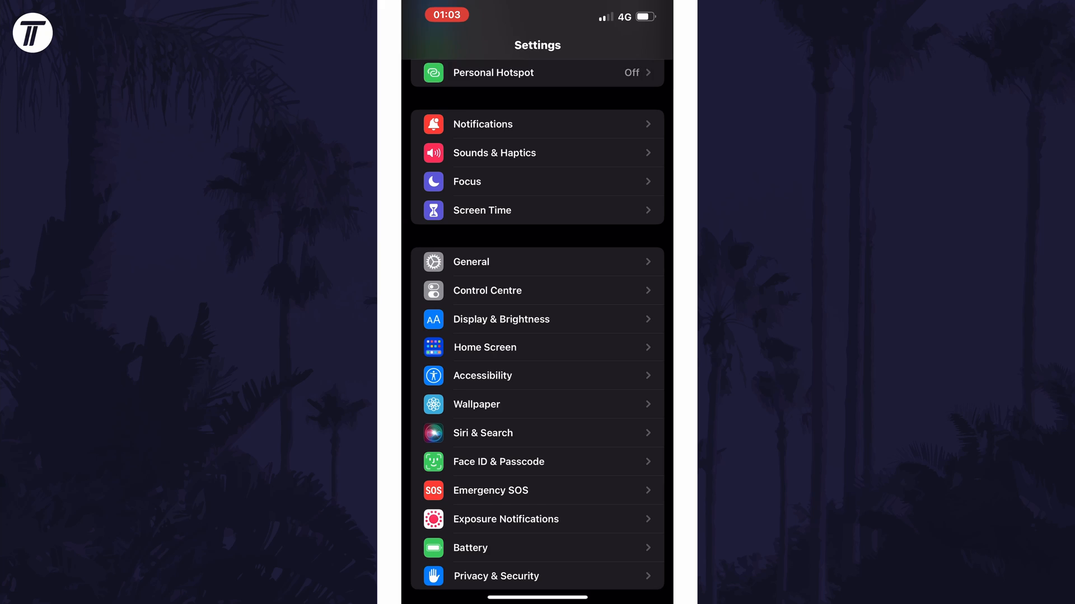
pyautogui.click(481, 376)
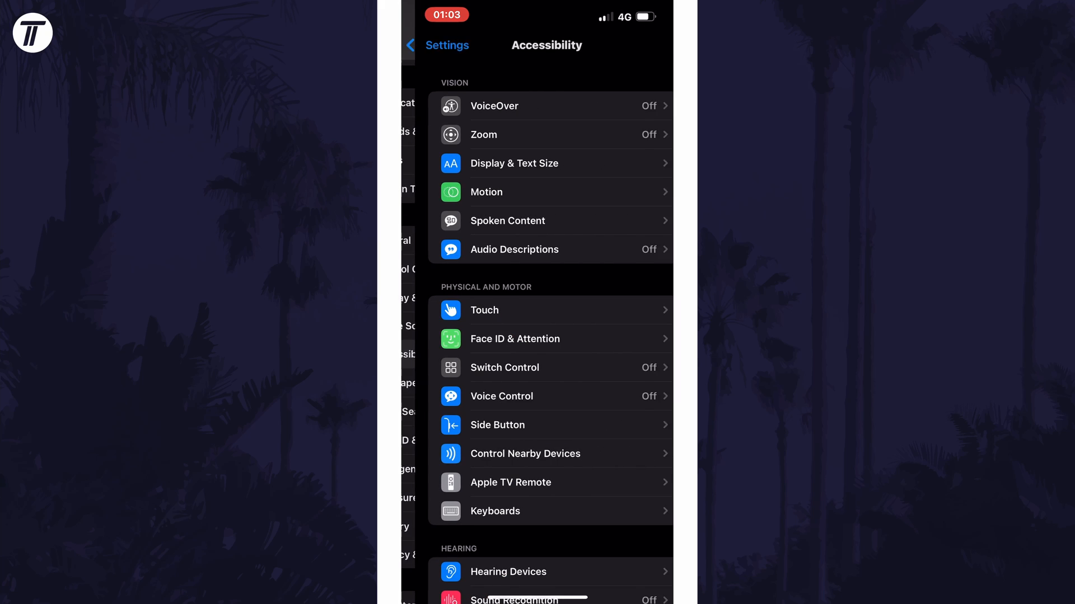
# Under Display & Text Size, switch Reduce Transparency on
pyautogui.click(537, 164)
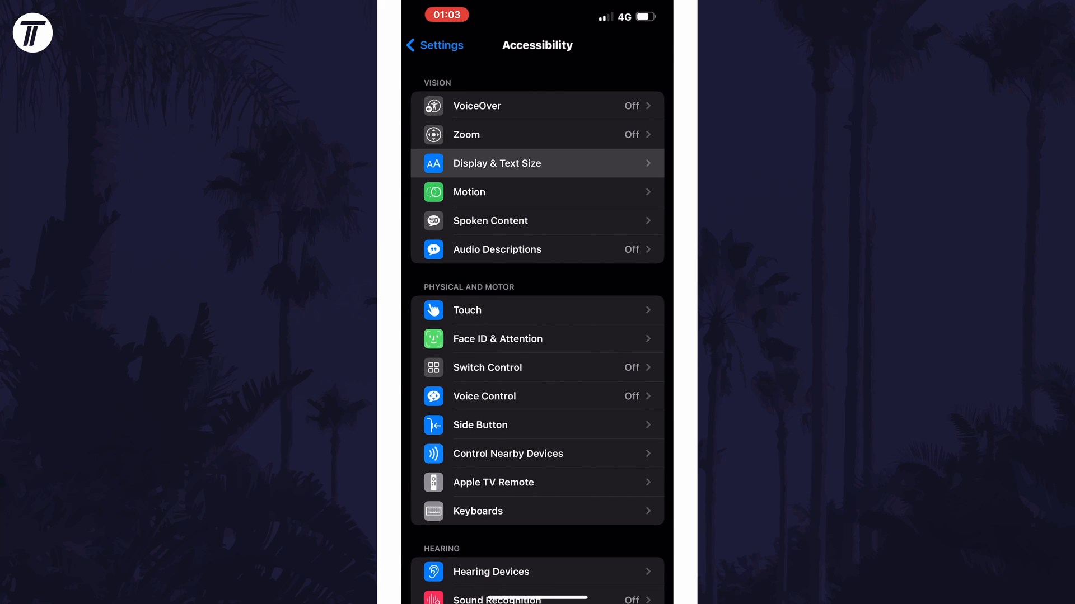
pyautogui.click(496, 163)
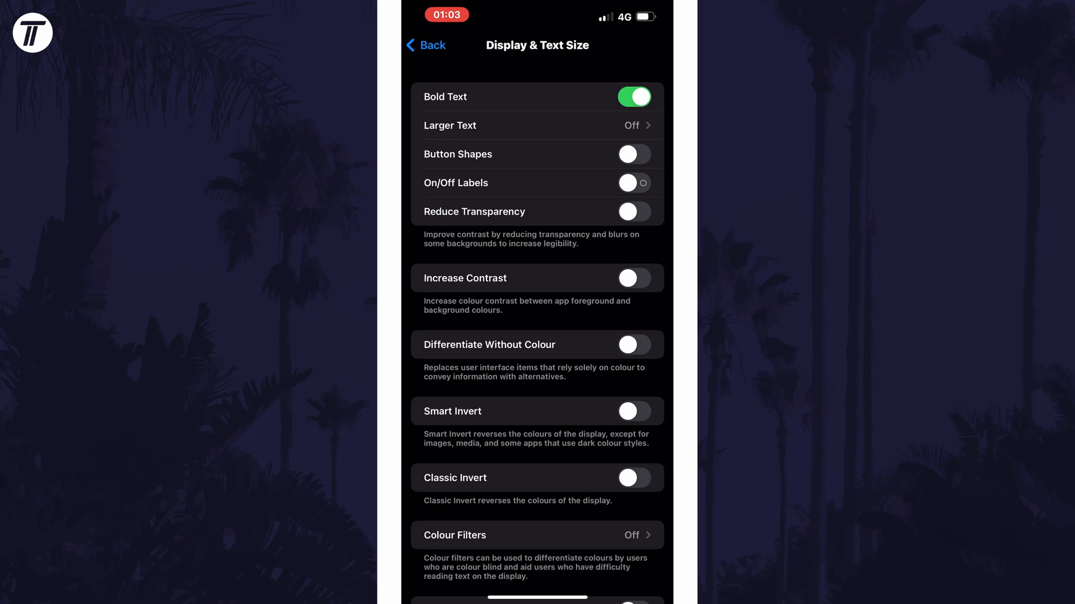
pyautogui.click(632, 211)
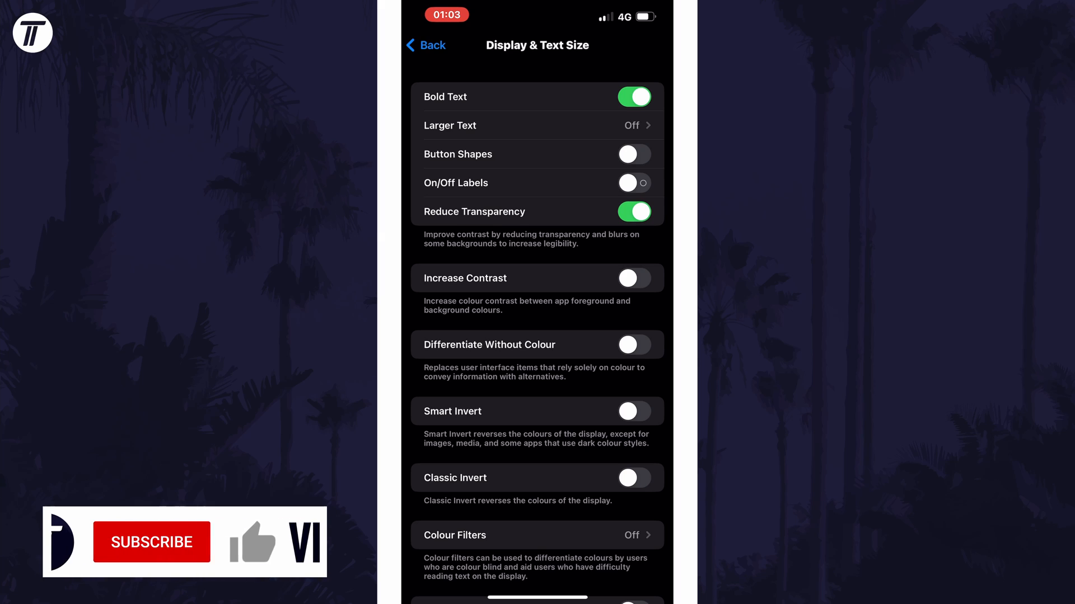
pyautogui.click(151, 542)
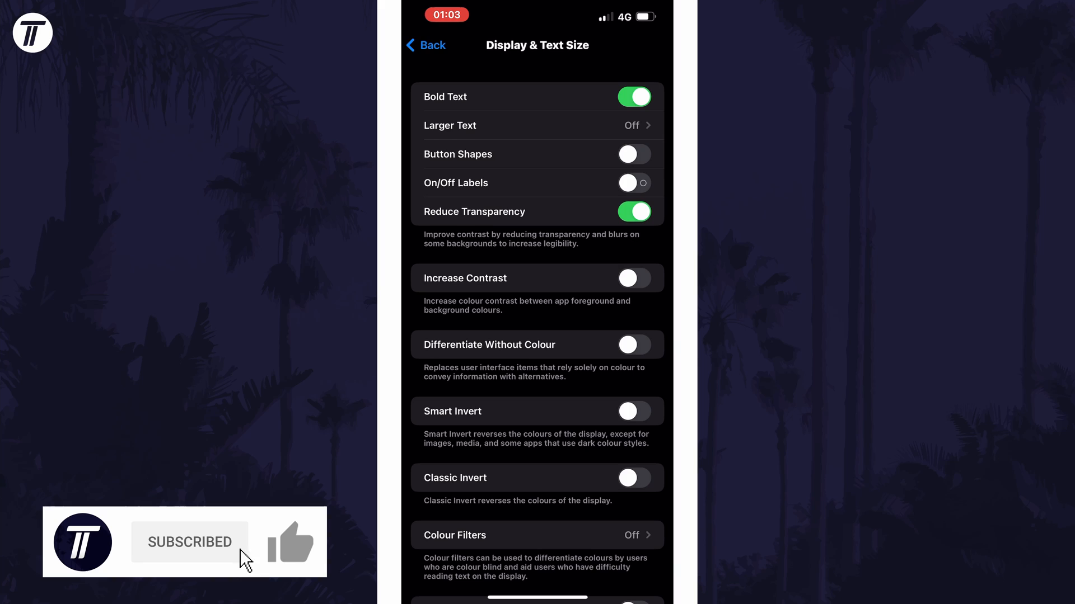
pyautogui.click(291, 542)
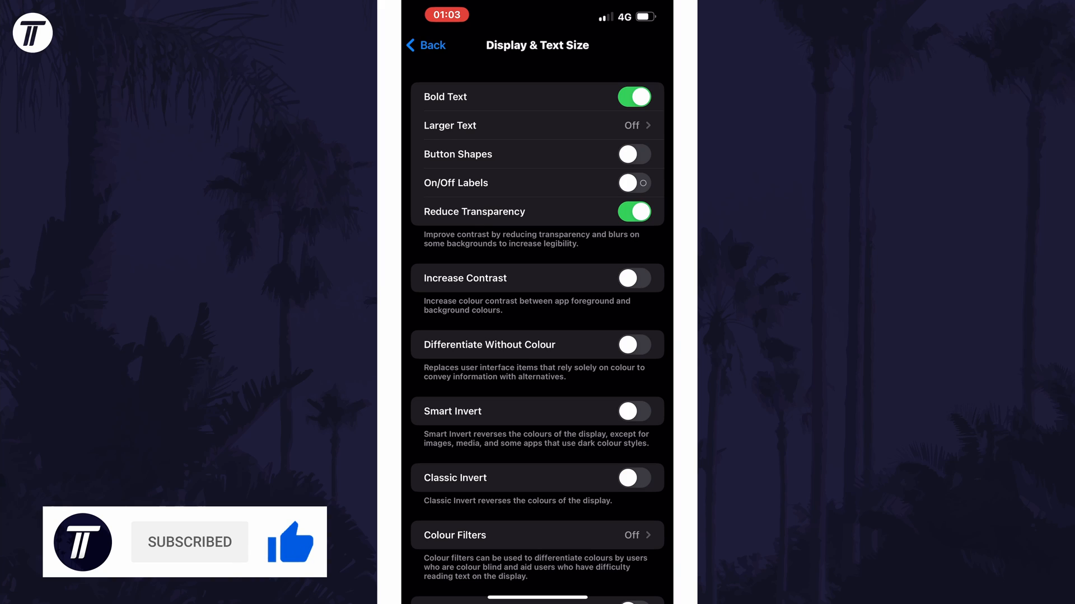